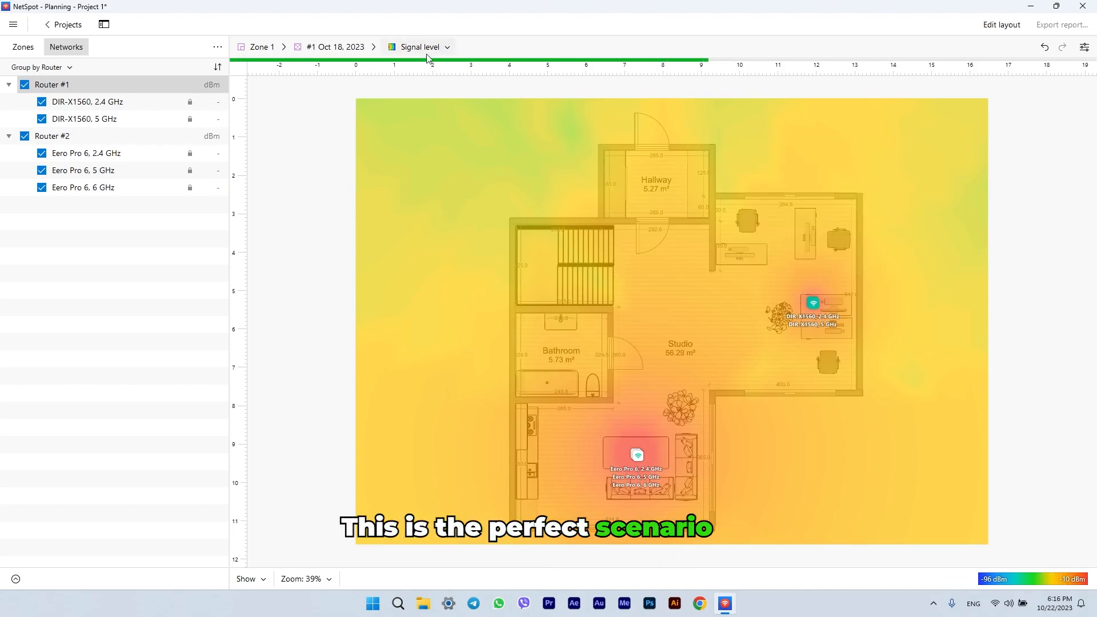
Step: Launch NetSpot from the desktop shortcut and show the Planning projects list
{"action": "left_click", "coordinate": [419, 46]}
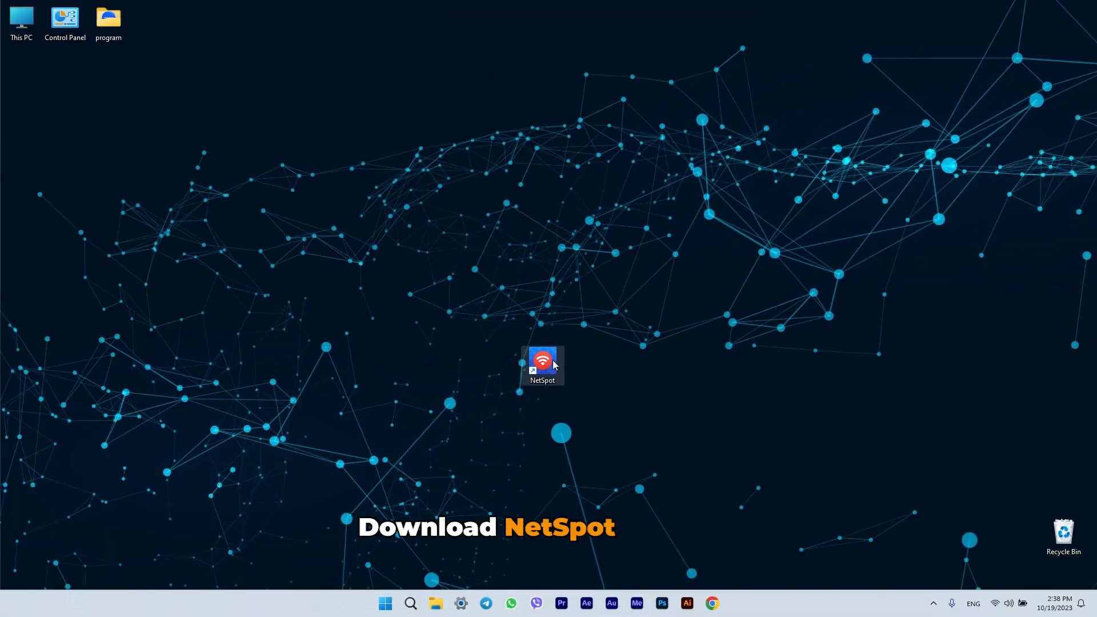
{"action": "double_click", "coordinate": [541, 362]}
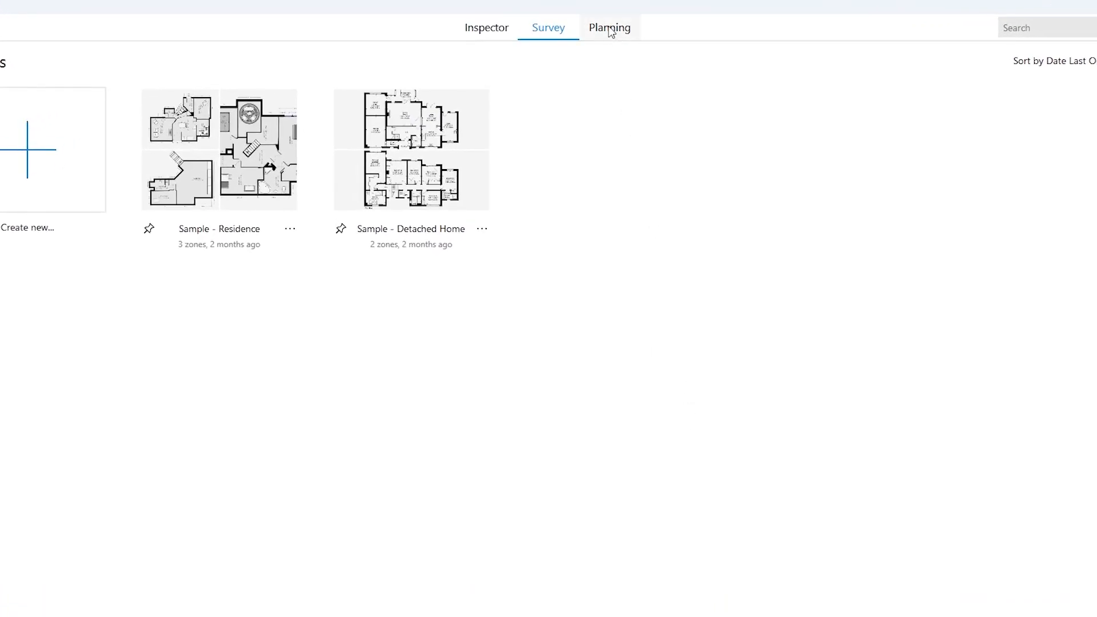
{"action": "left_click", "coordinate": [609, 27]}
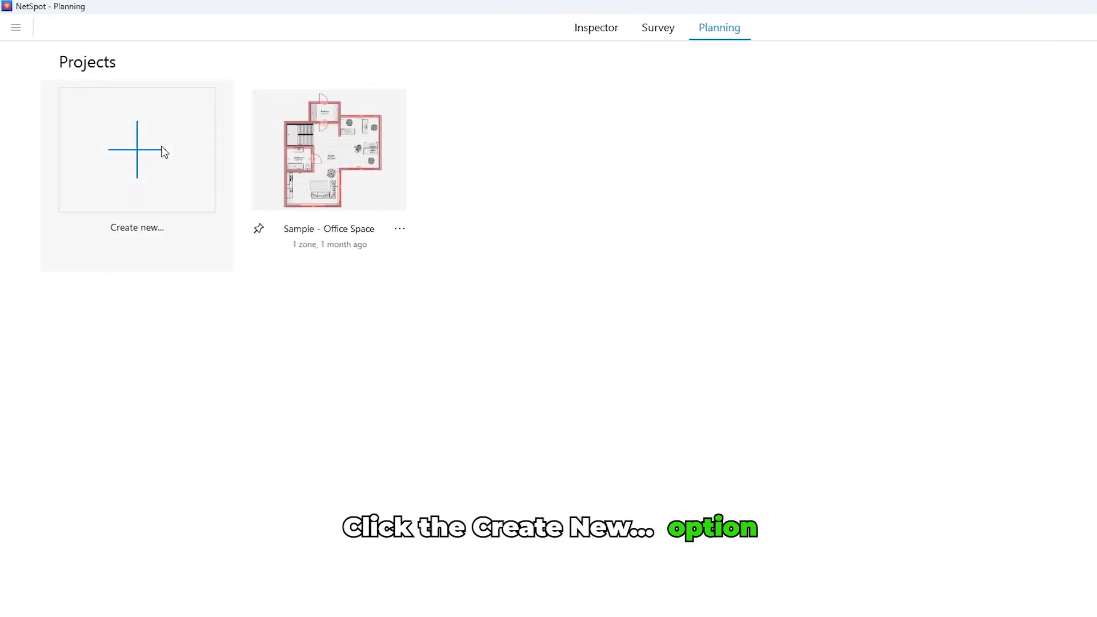
Step: Create a new project described 'Office Space' from a floor plan image file, reaching calibration
{"action": "left_click", "coordinate": [136, 148]}
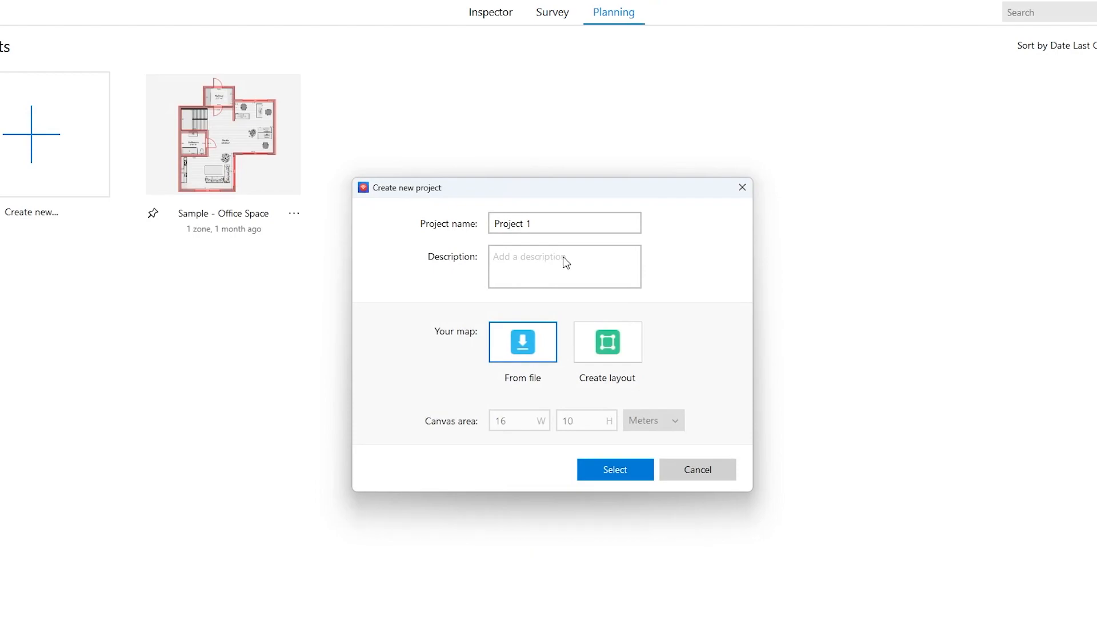
{"action": "type", "text": "Office Space"}
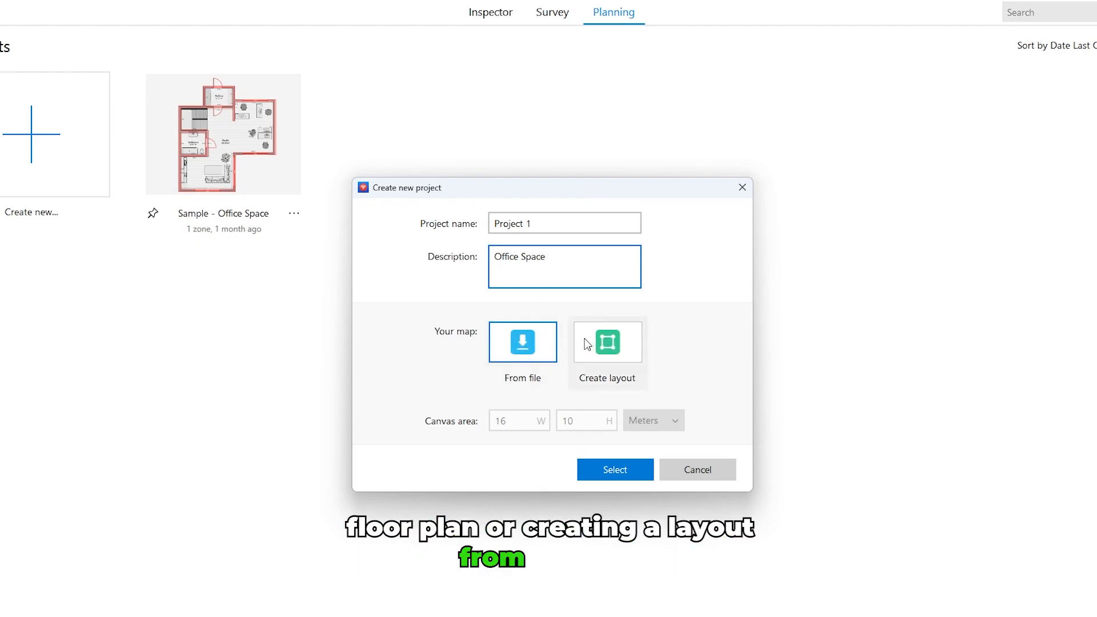
{"action": "left_click", "coordinate": [522, 342]}
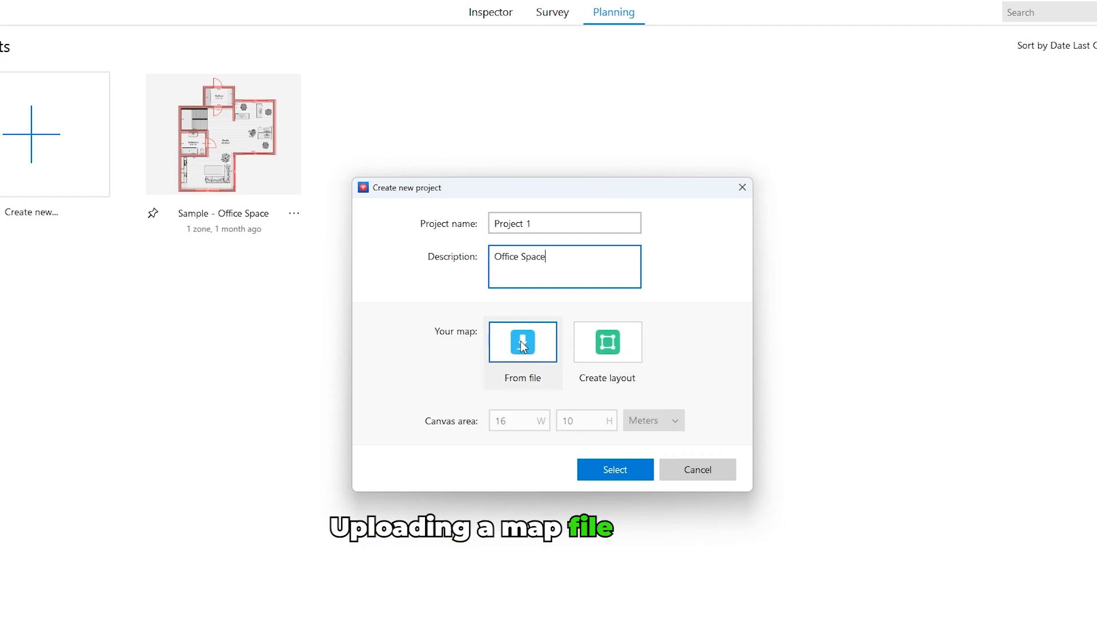
{"action": "left_click", "coordinate": [614, 469]}
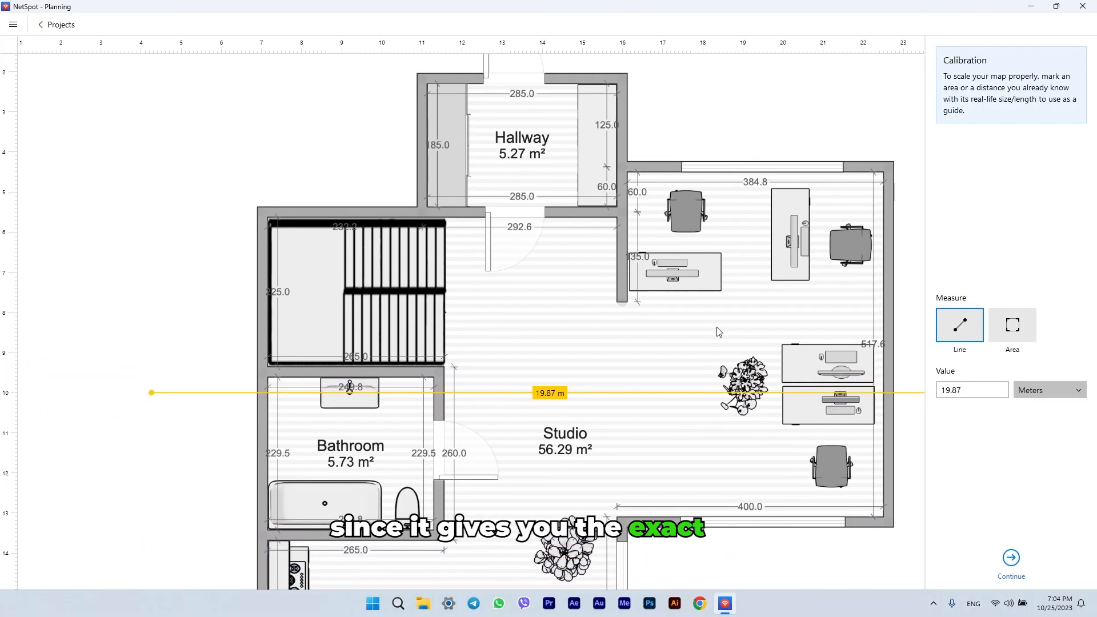
Step: Measure the office's top wall and calibrate its length as 3.84 meters
{"action": "scroll", "scroll_direction": "down", "scroll_amount": 3}
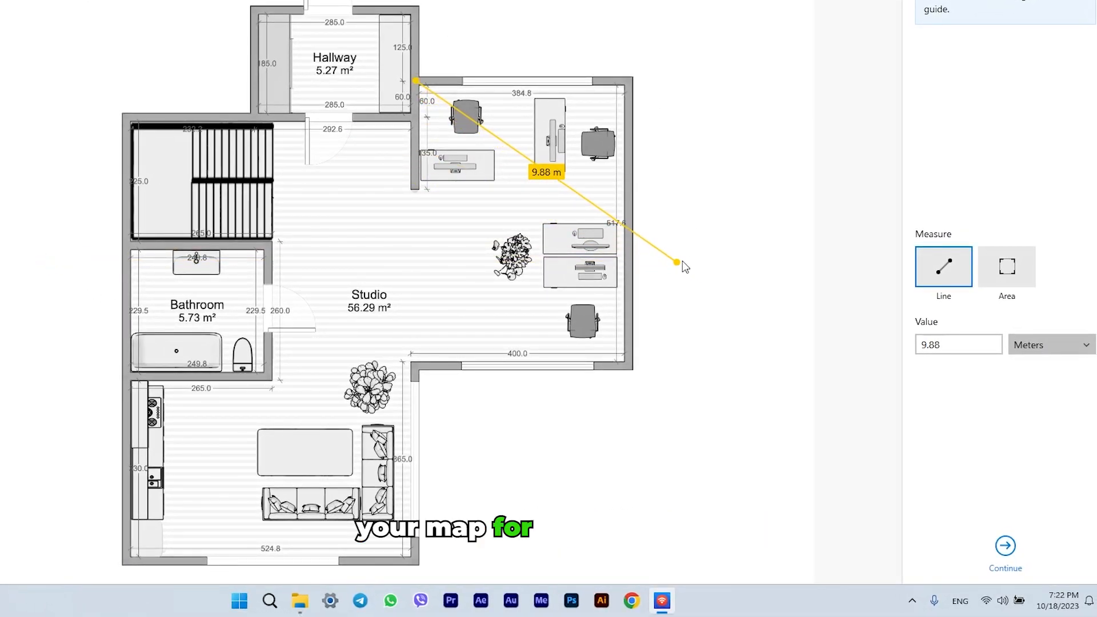
{"action": "left_click_drag", "start_coordinate": [677, 264], "coordinate": [629, 81]}
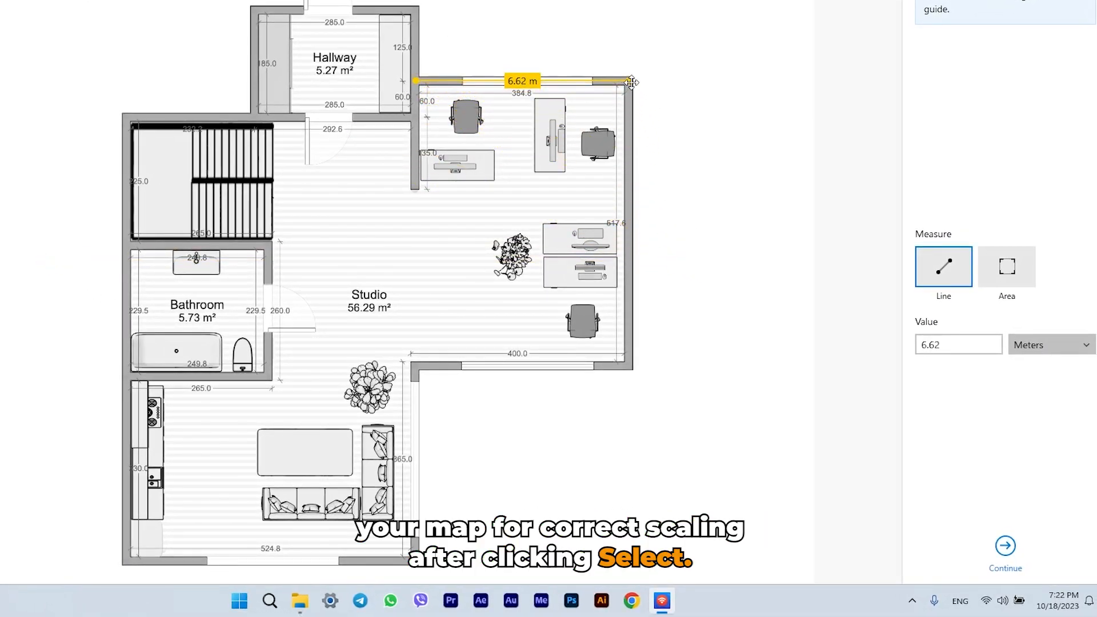
{"action": "left_click", "coordinate": [957, 344]}
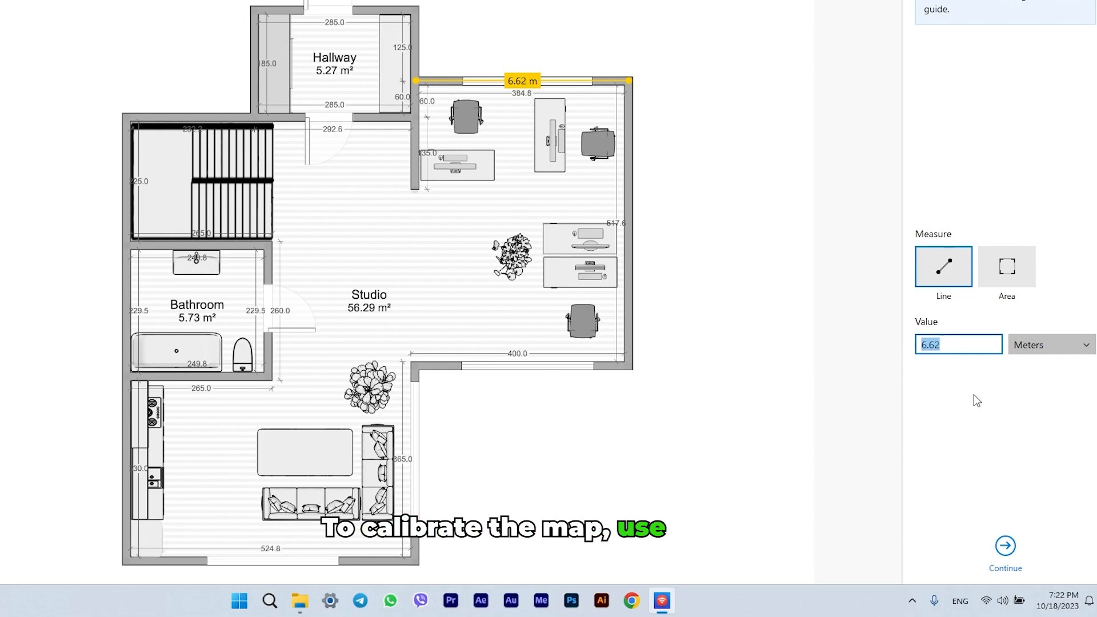
{"action": "type", "text": "3.84"}
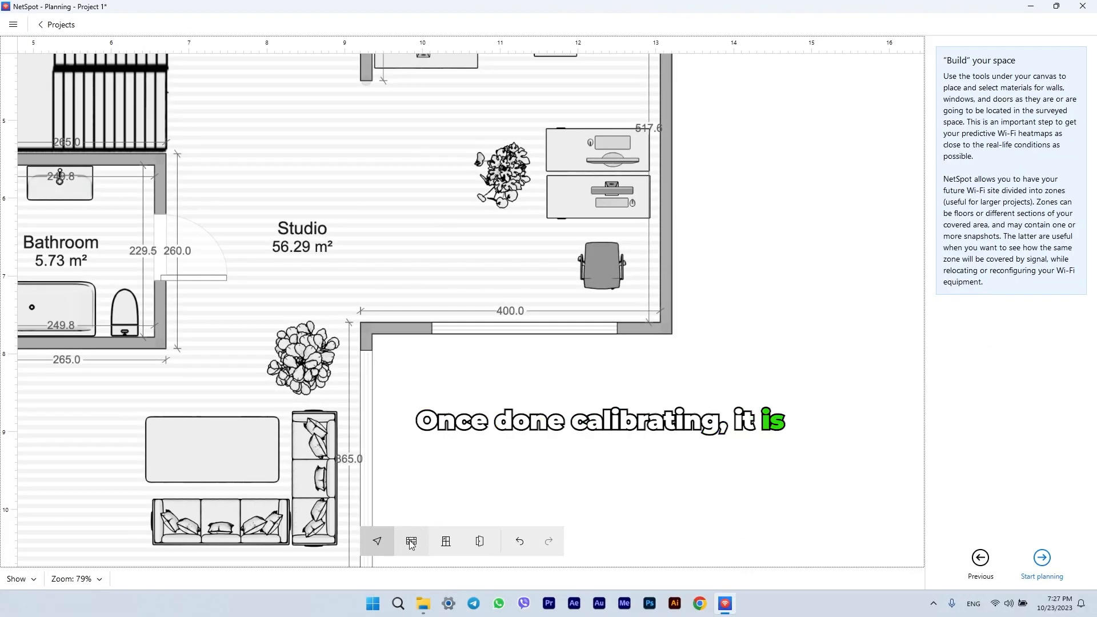
Step: Draw a wall along the office's lower edge and set its material to brick
{"action": "left_click", "coordinate": [410, 540]}
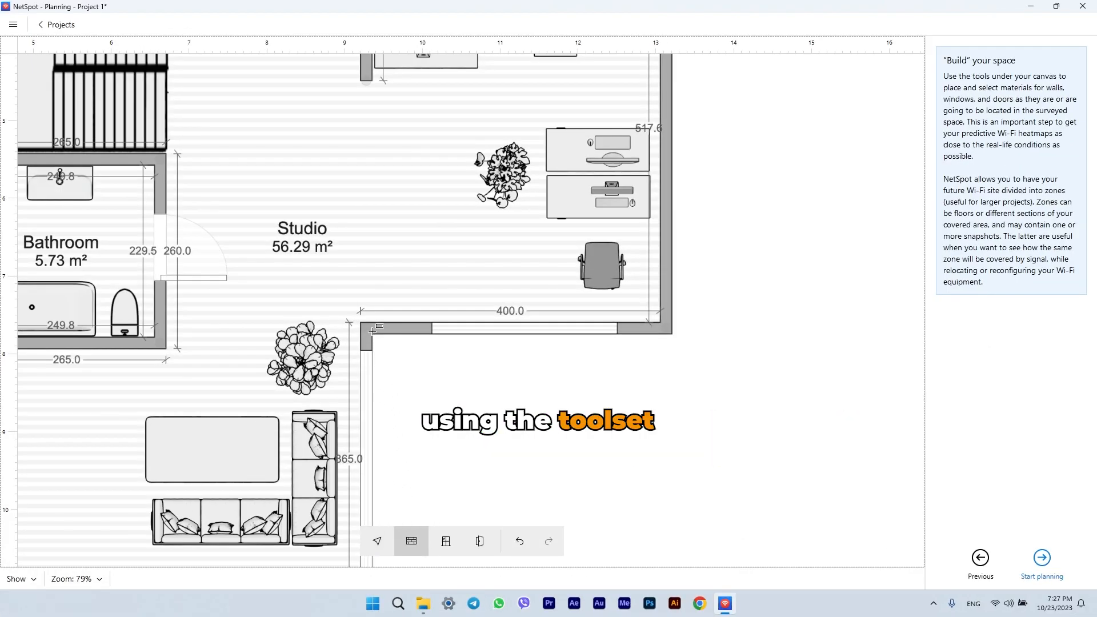
{"action": "left_click", "coordinate": [402, 328]}
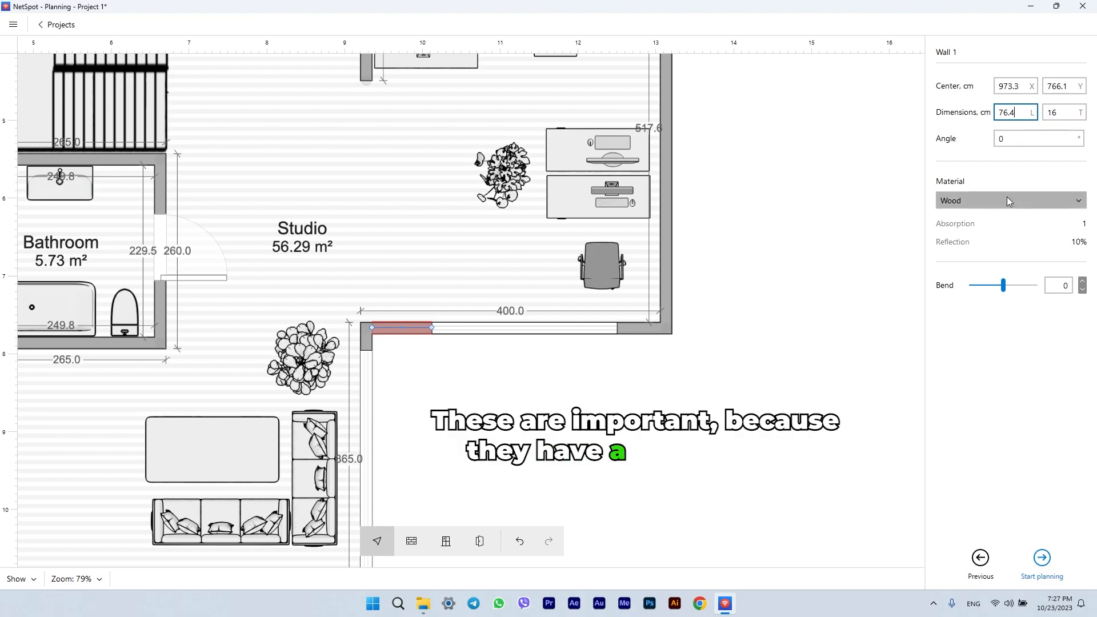
{"action": "left_click", "coordinate": [1008, 200]}
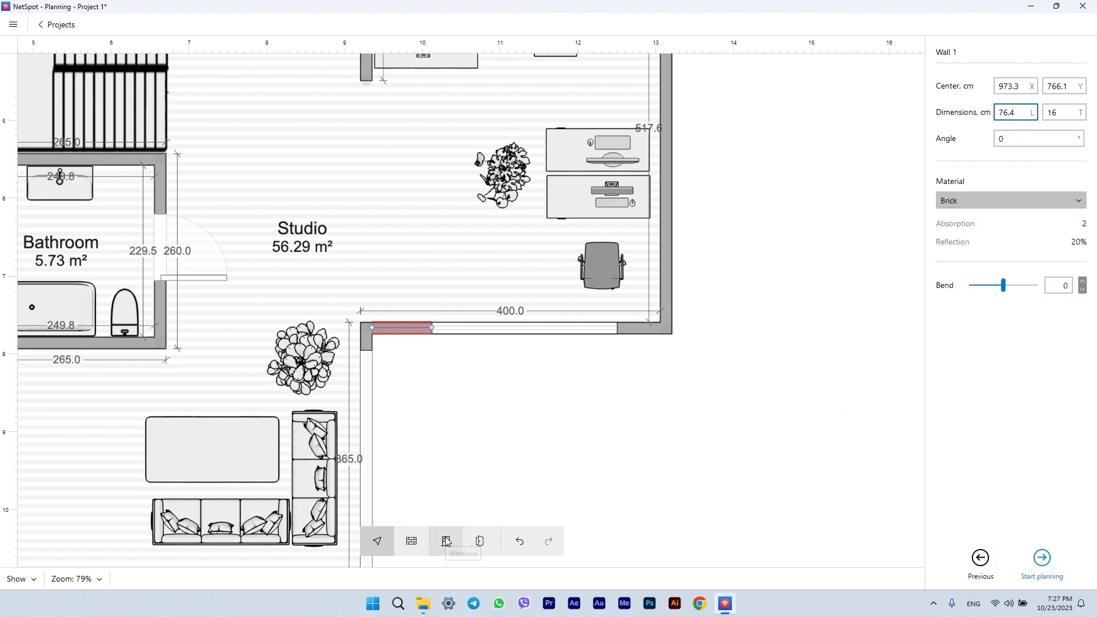
Step: Place a glass window on the lower office wall, then finish the layout to start planning
{"action": "left_click", "coordinate": [444, 541]}
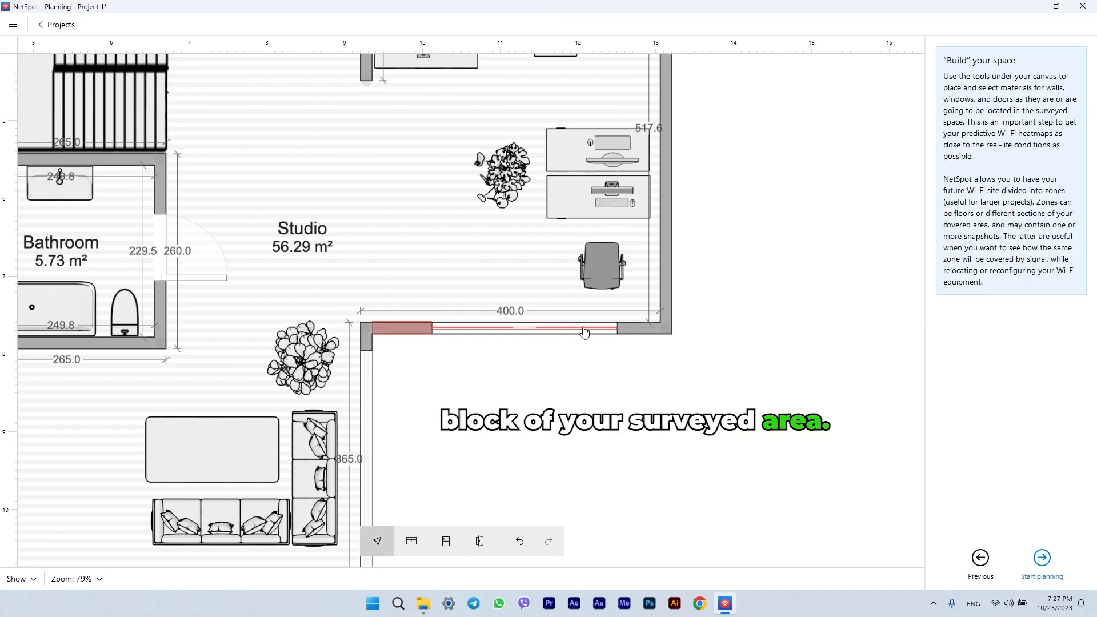
{"action": "left_click", "coordinate": [584, 328]}
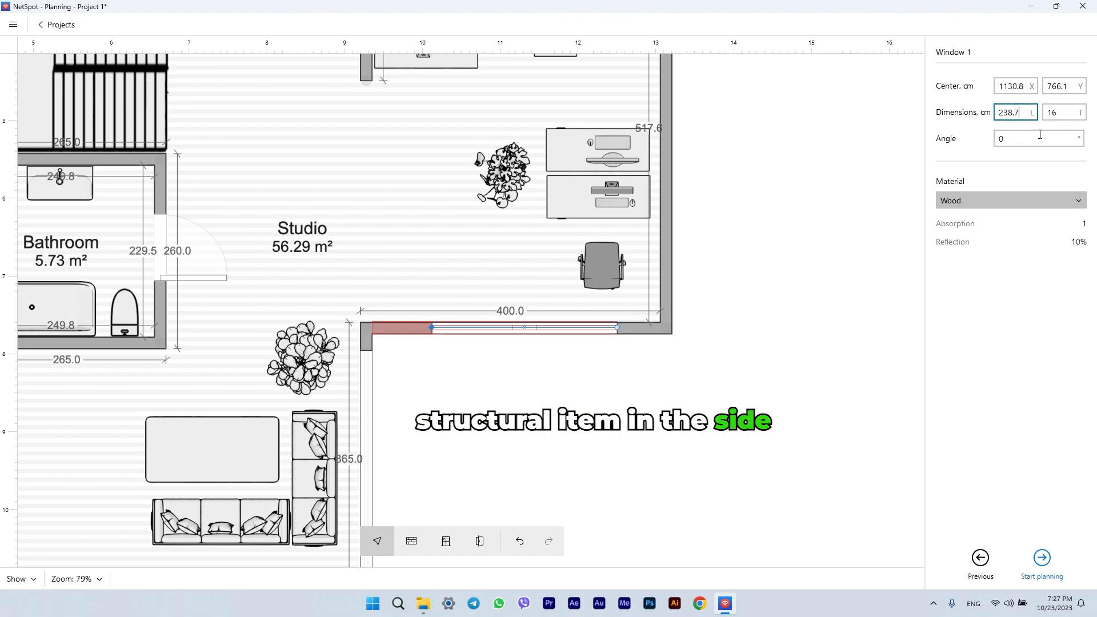
{"action": "left_click", "coordinate": [1009, 200]}
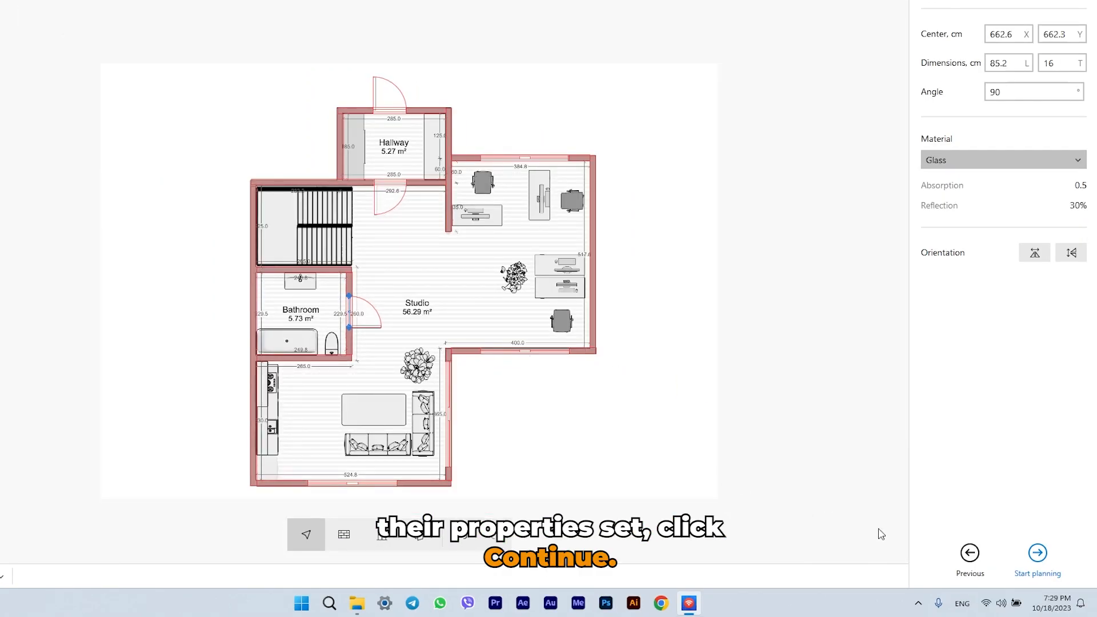
{"action": "left_click", "coordinate": [1036, 553]}
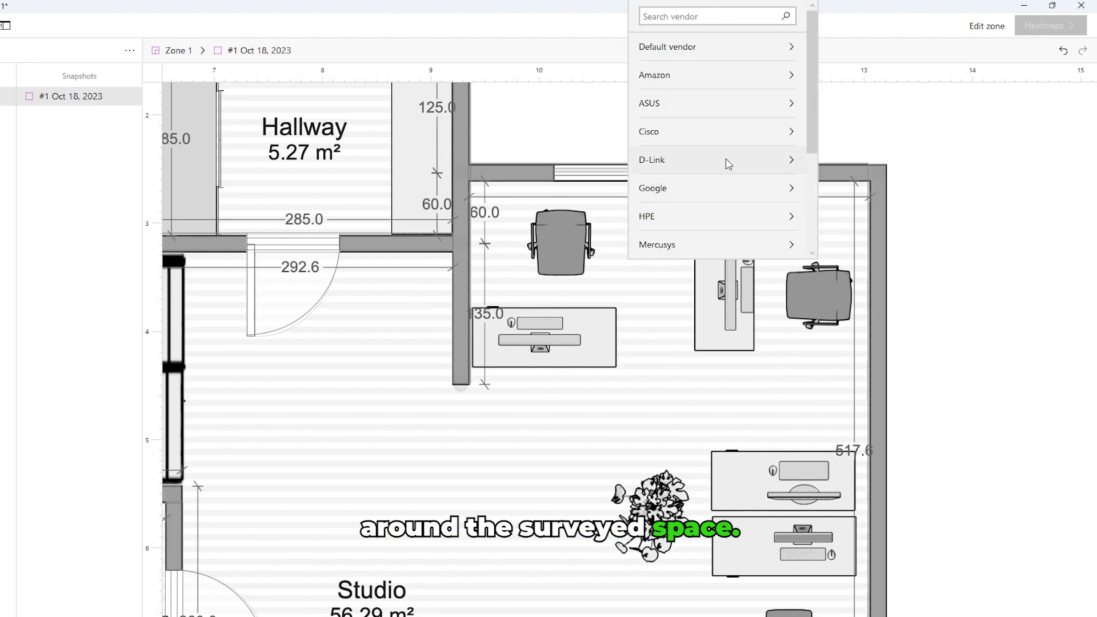
Step: Place a D-Link DIR-X1560 router with both 2.4 GHz and 5 GHz bands enabled
{"action": "left_click", "coordinate": [651, 160]}
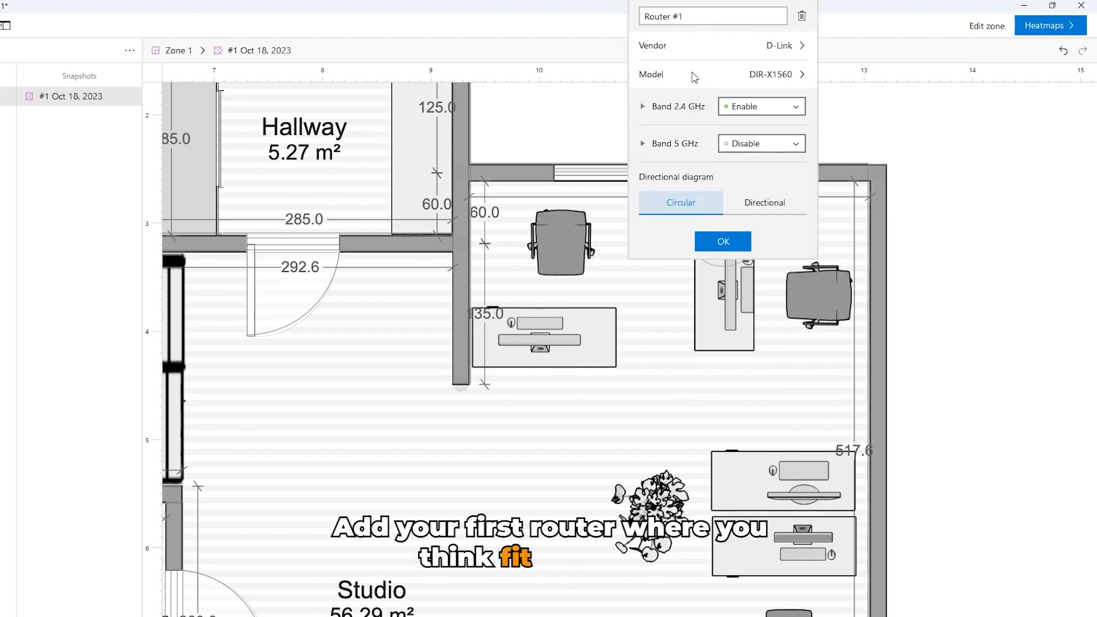
{"action": "left_click", "coordinate": [759, 144]}
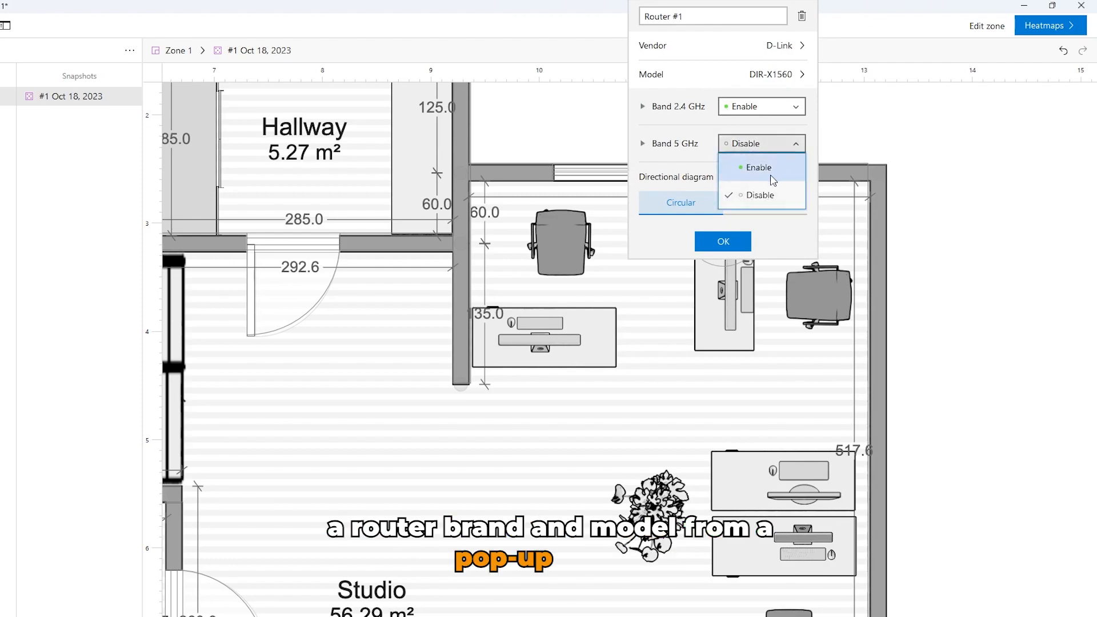
{"action": "left_click", "coordinate": [759, 166]}
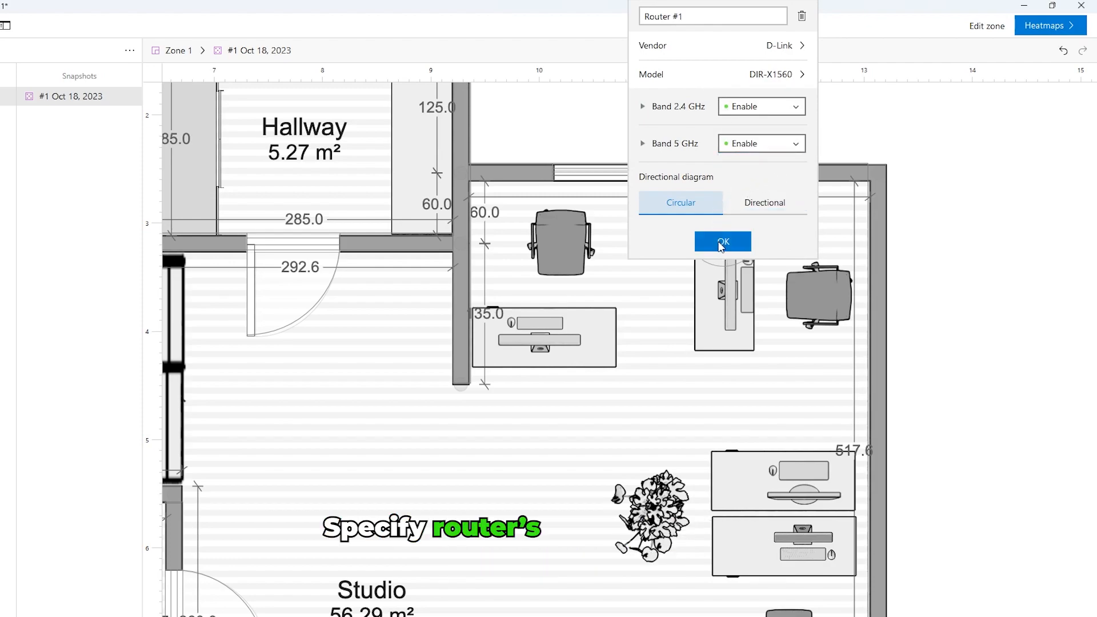
{"action": "left_click", "coordinate": [722, 241]}
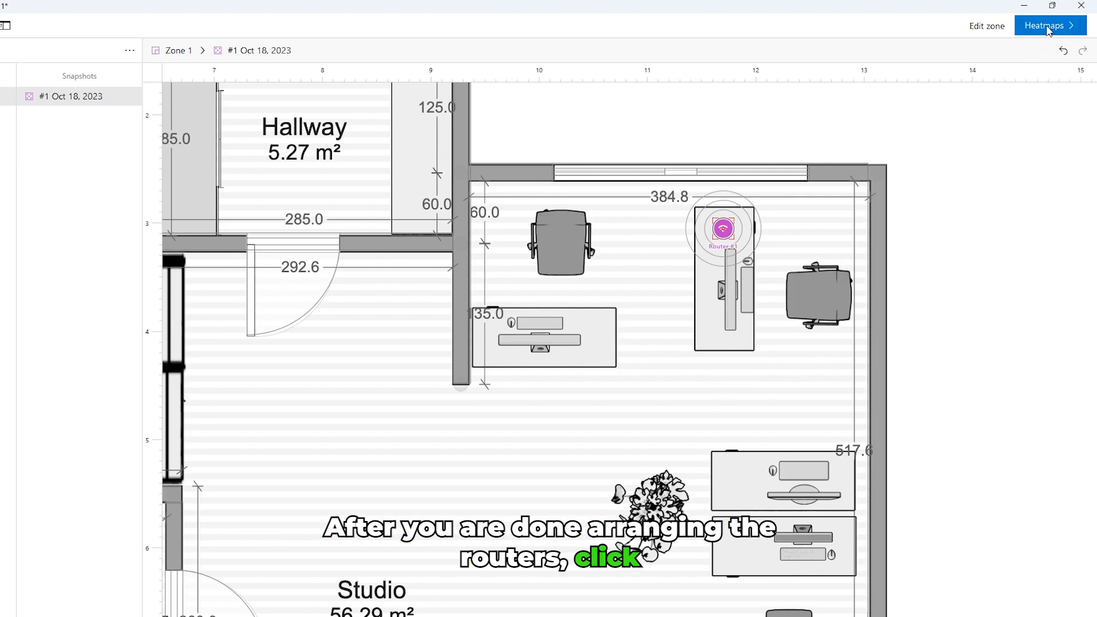
Step: Generate the signal-level heatmap for the D-Link and Eero Pro 6 routers
{"action": "left_click", "coordinate": [1048, 26]}
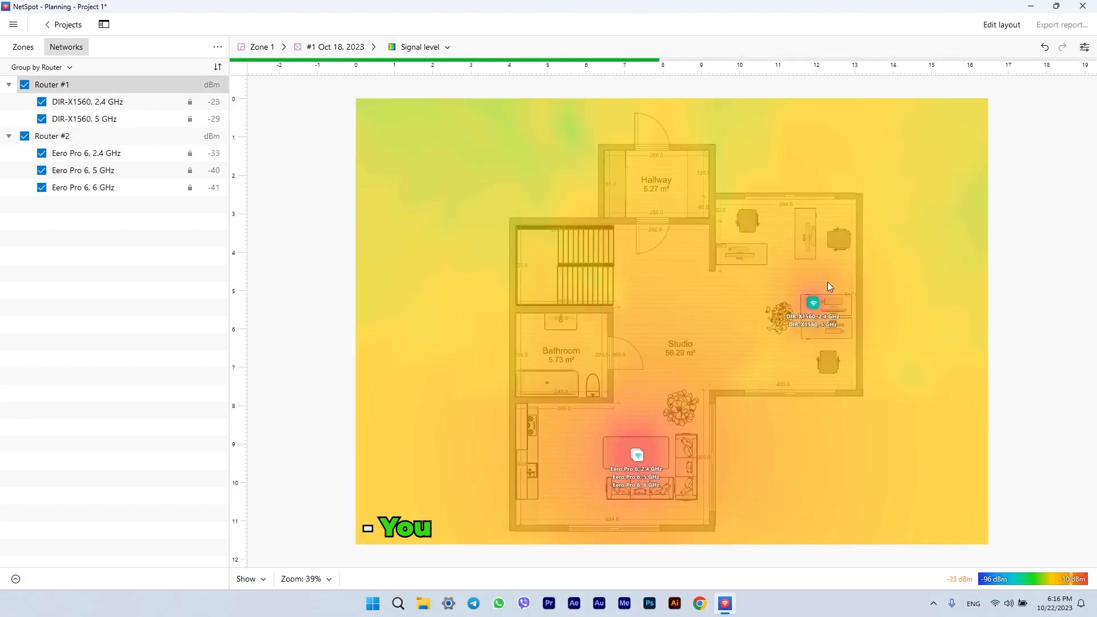
{"action": "left_click", "coordinate": [419, 47]}
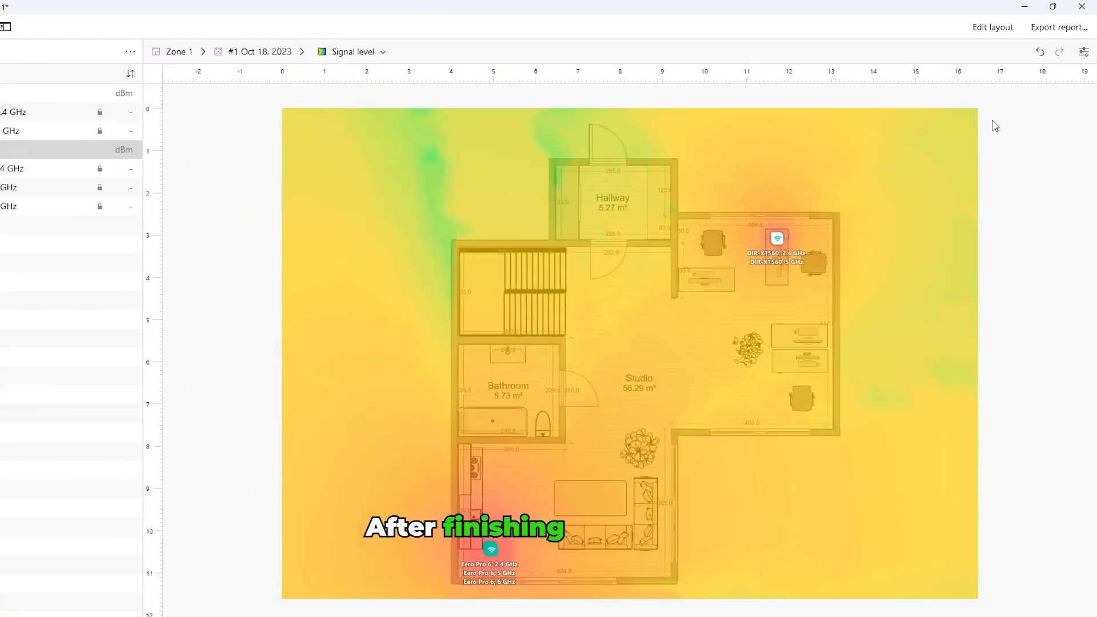
Step: Export an Advanced (PDF) report with 'Open report after exporting' and view its heatmap pages
{"action": "left_click", "coordinate": [1058, 26]}
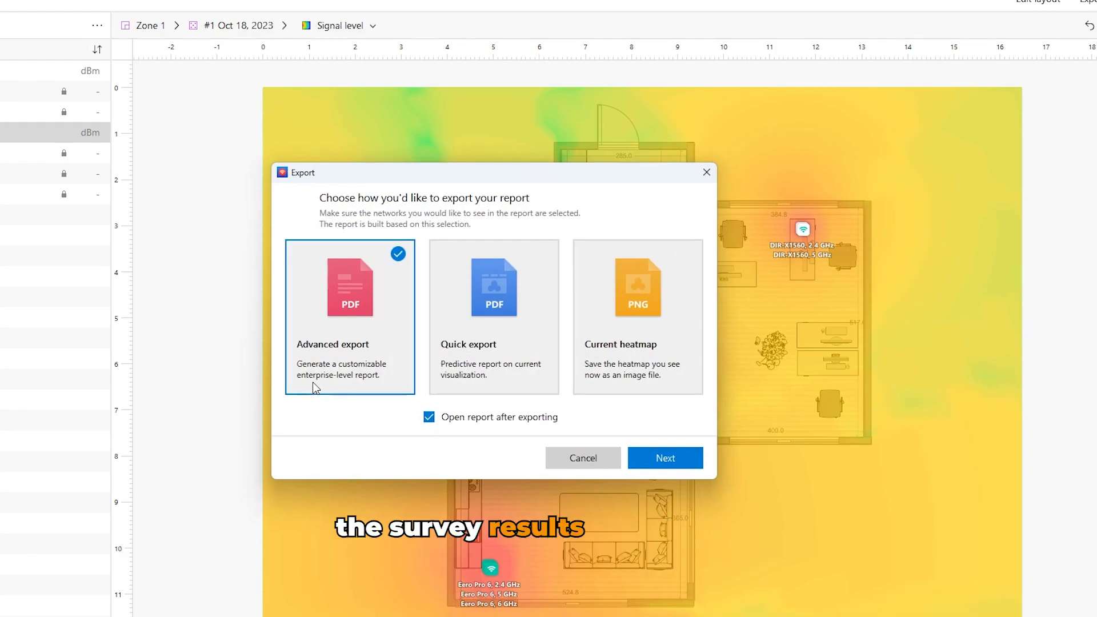
{"action": "left_click", "coordinate": [662, 456]}
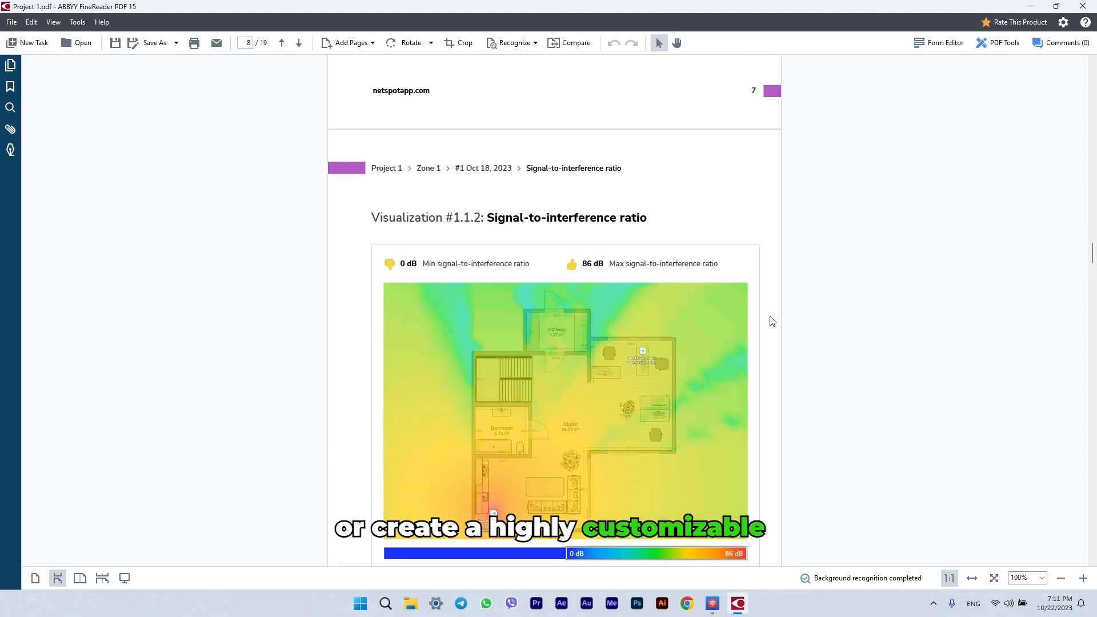
{"action": "scroll", "scroll_direction": "down", "scroll_amount": 3}
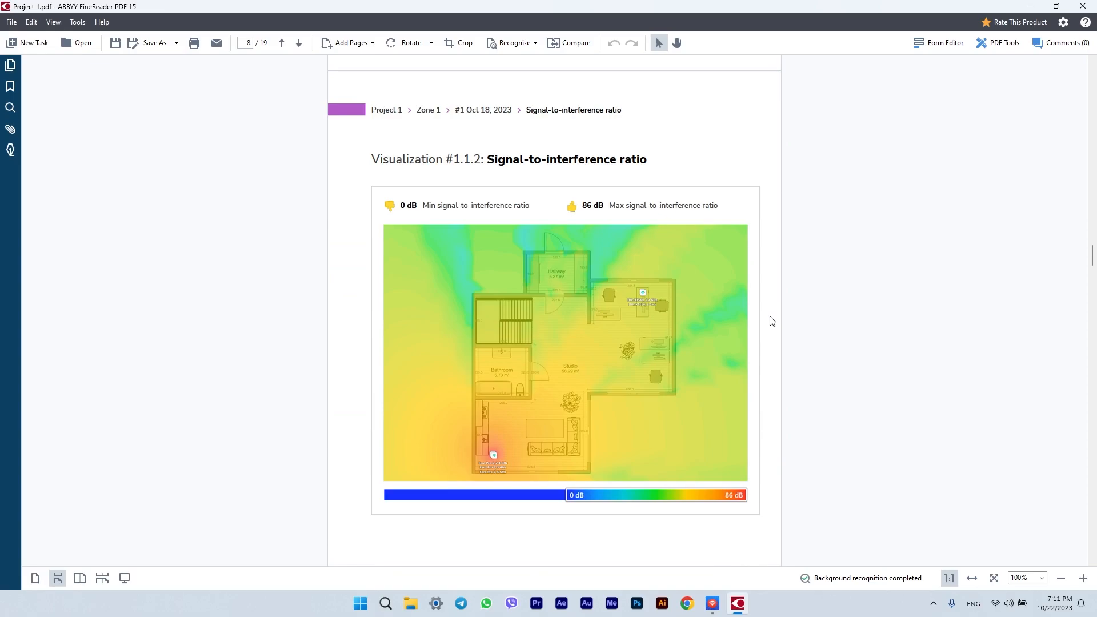